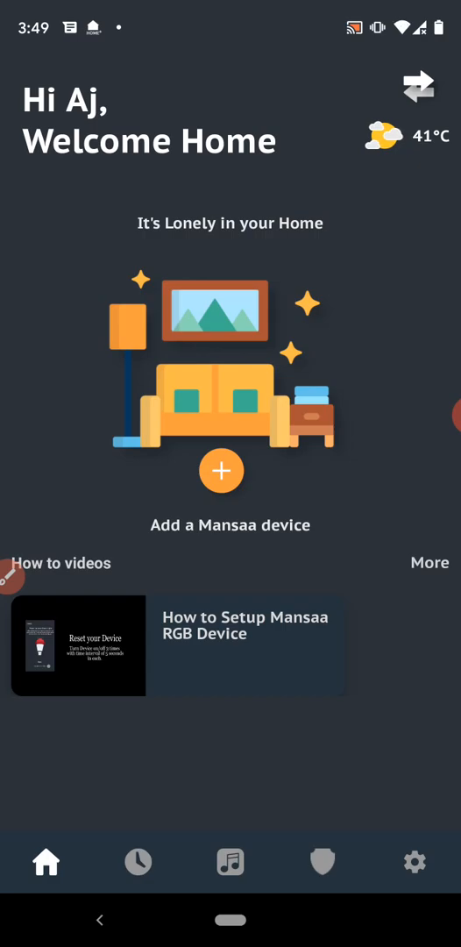
- Start adding a new Mansaa device from the home screen's + button
click(230, 470)
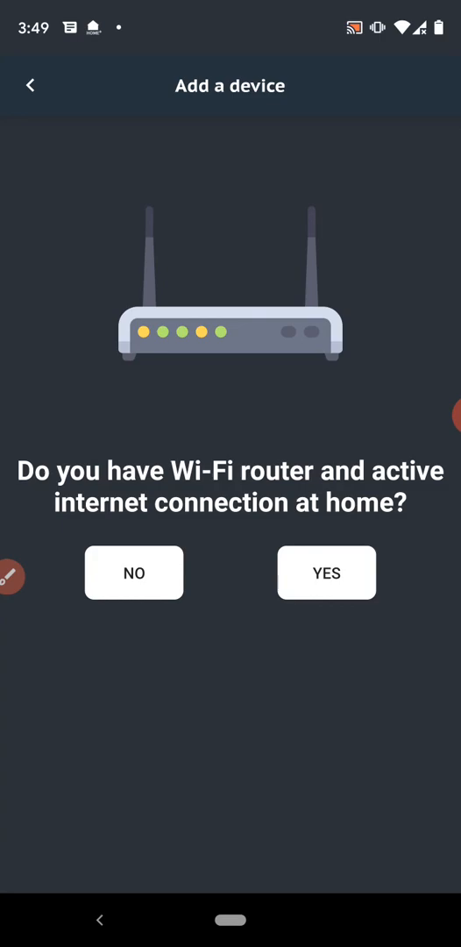
- Confirm YES to having a Wi-Fi router with active internet at home
click(326, 572)
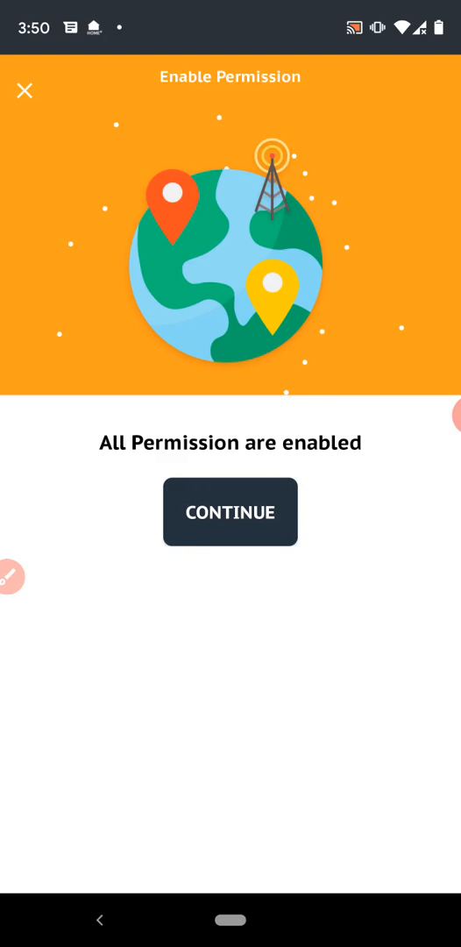
- Continue past the permissions screen, acknowledge the mobile-data warning and check quick settings
click(230, 512)
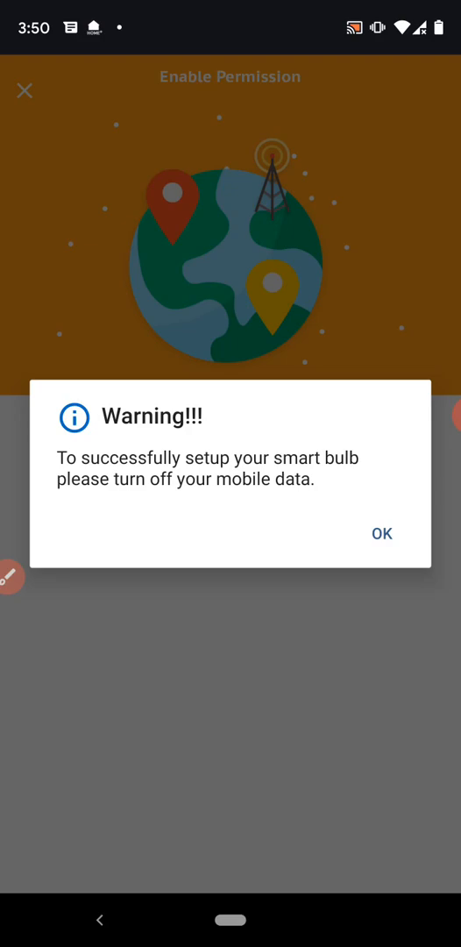
click(383, 533)
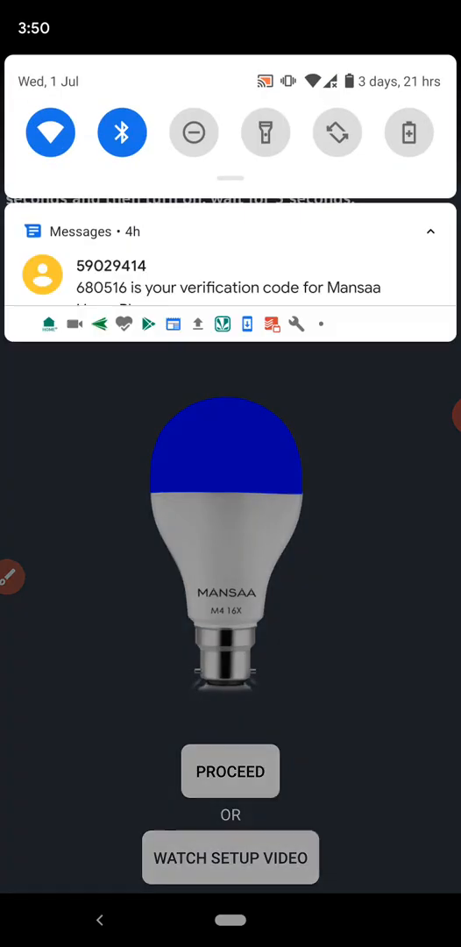
scroll(down, 3)
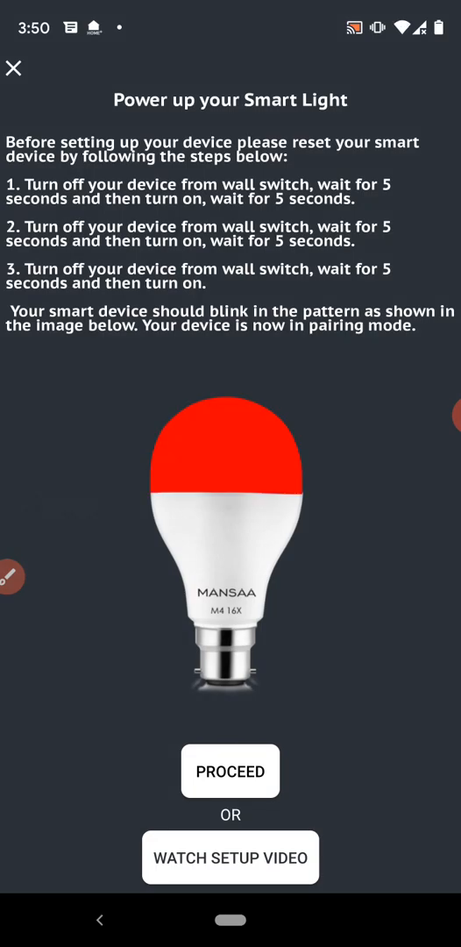
- Proceed from pairing mode and submit the home Wi-Fi password with Save Password checked
click(232, 771)
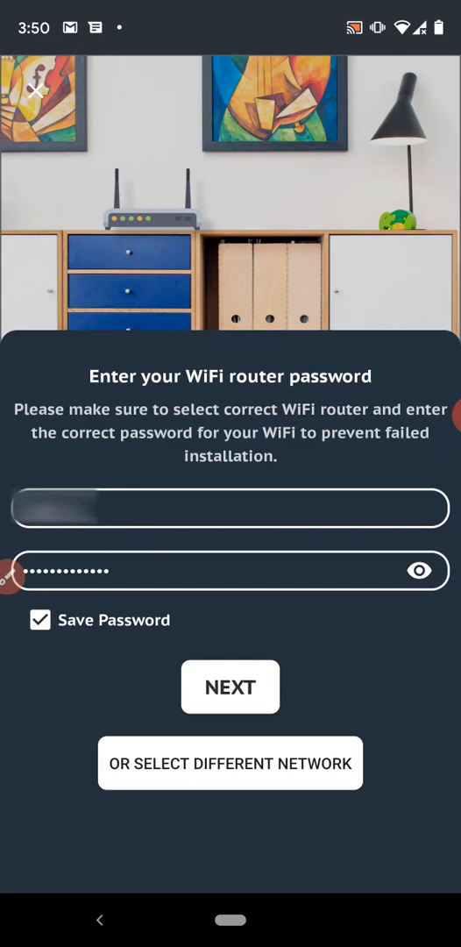
click(229, 688)
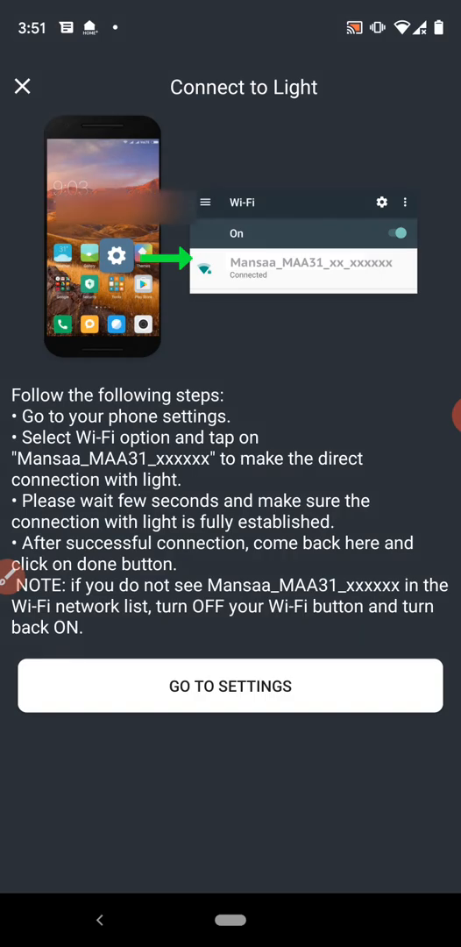
- Join the phone to the light's Mansaa_MAA31 Wi-Fi network and continue setup
click(232, 686)
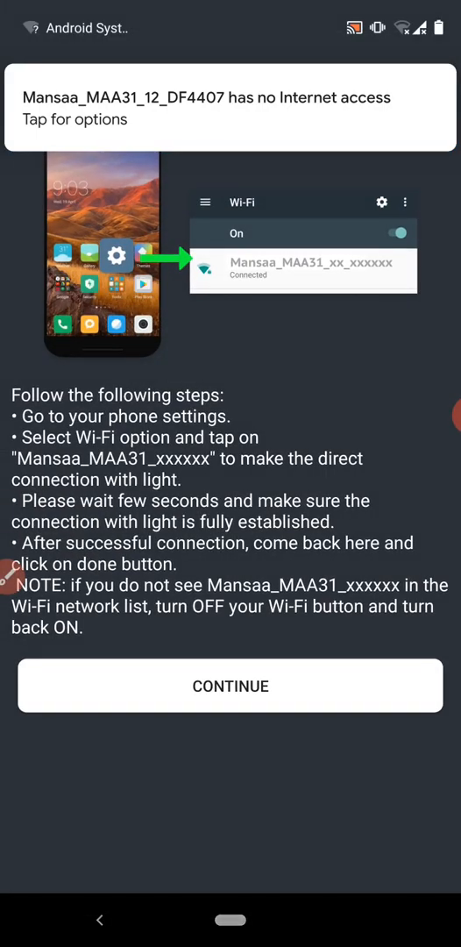
click(232, 686)
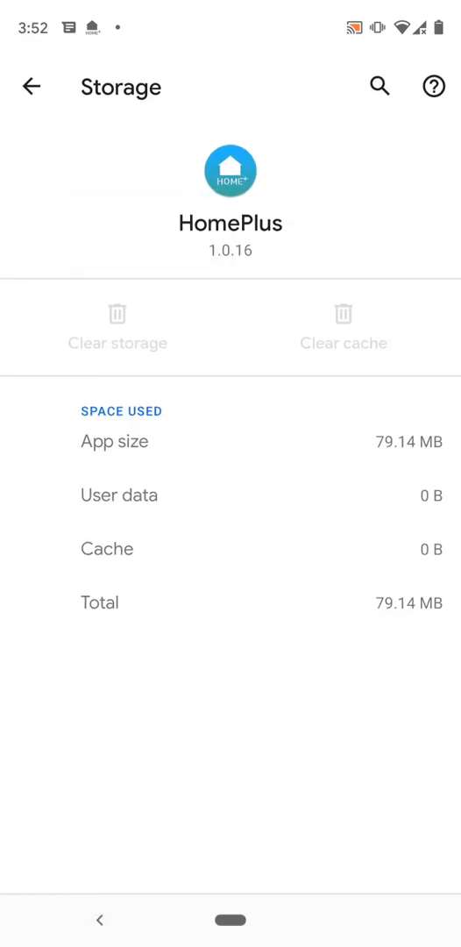
- Proceed from the success message and assign the Mansaa 12W Bulb to Living Room
click(32, 87)
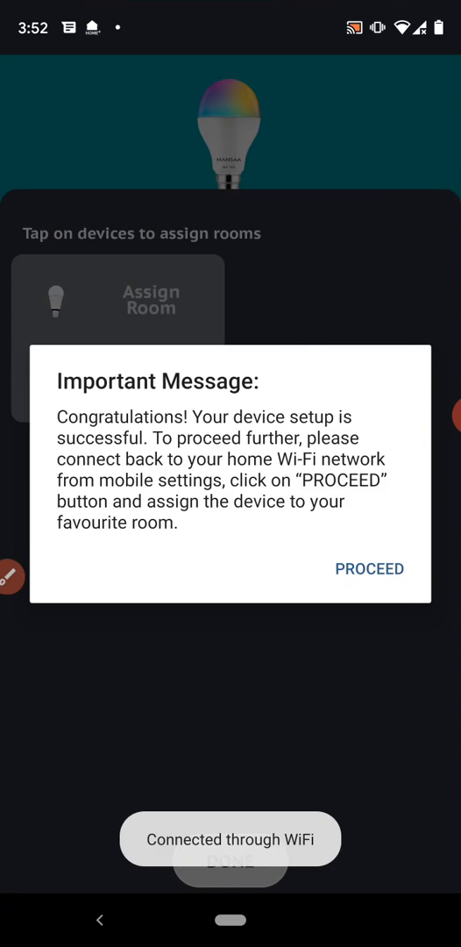
click(368, 568)
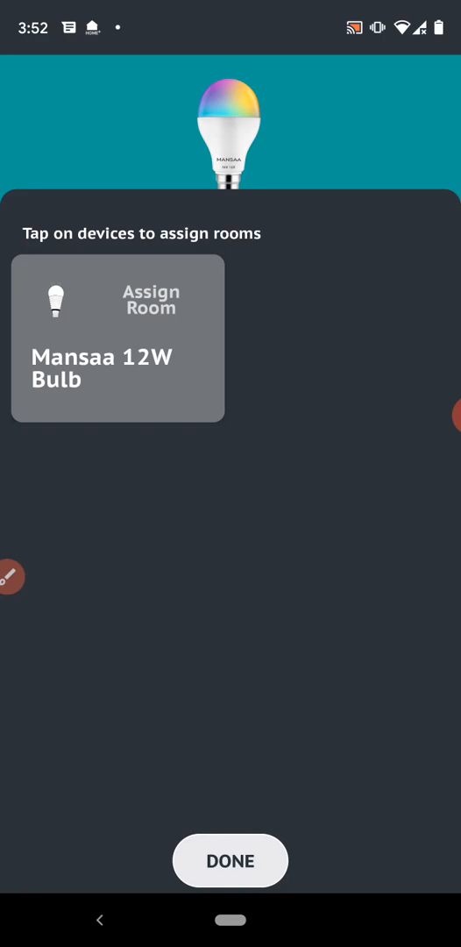
click(117, 337)
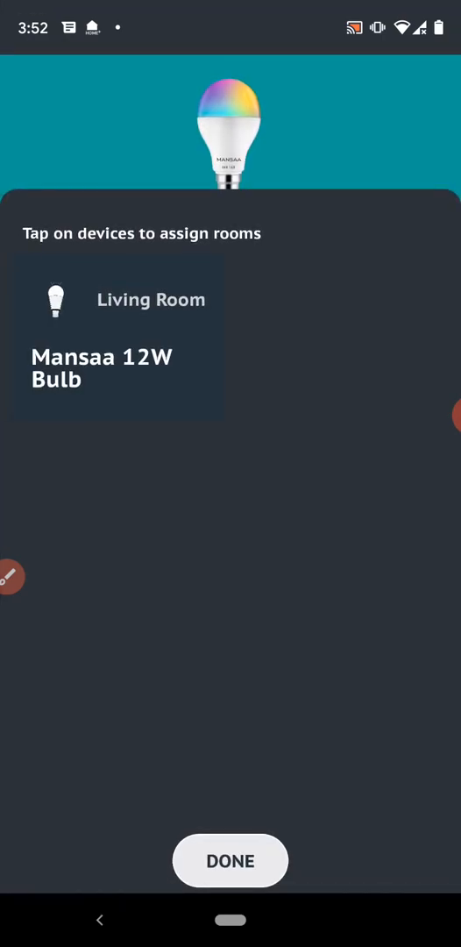
click(230, 859)
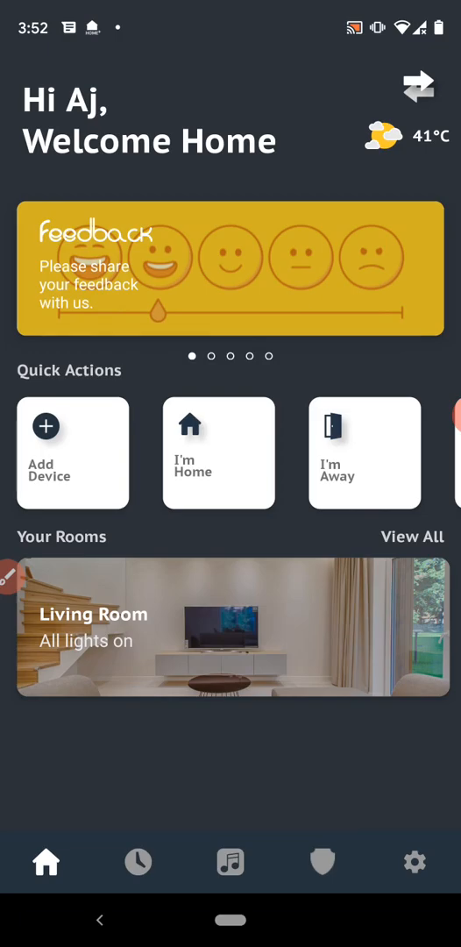
- Toggle the Living Room bulb's power, set its colour to red on the wheel, and return to the room overview
click(233, 625)
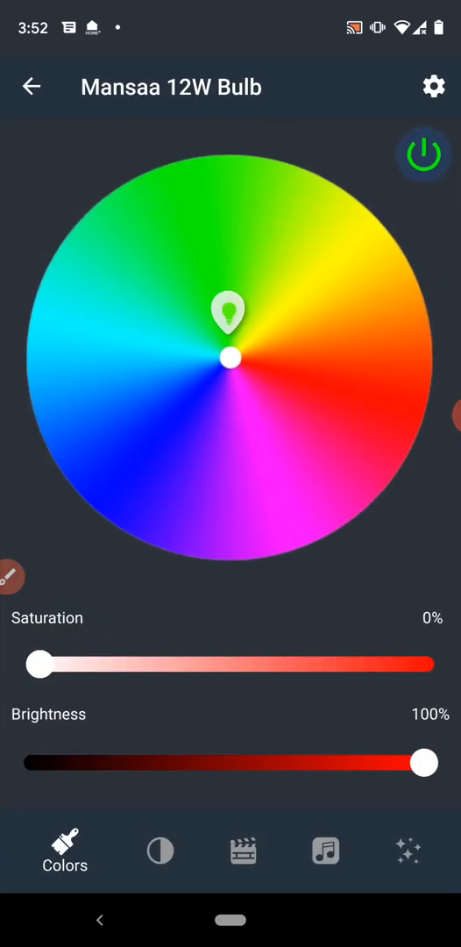
click(424, 154)
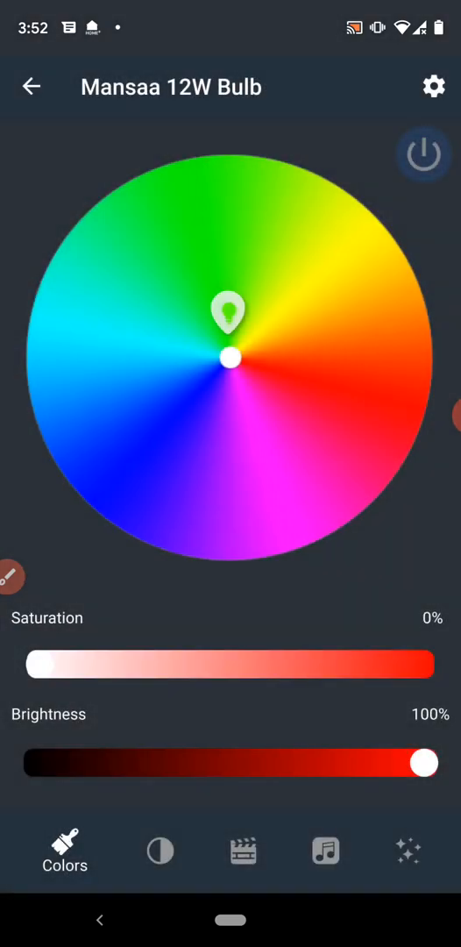
drag(228, 357, 132, 326)
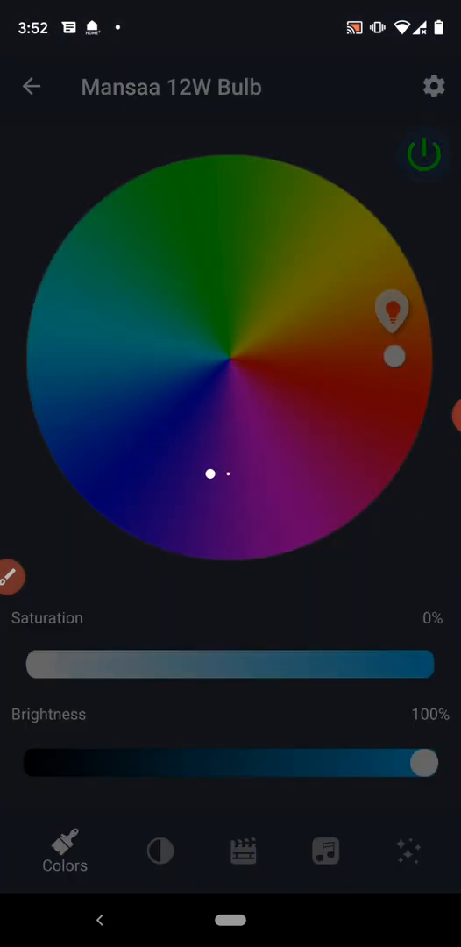
click(32, 86)
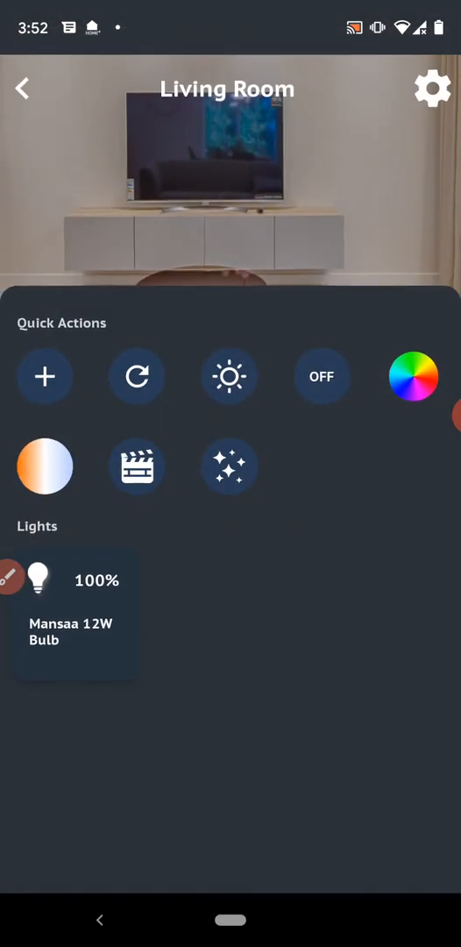